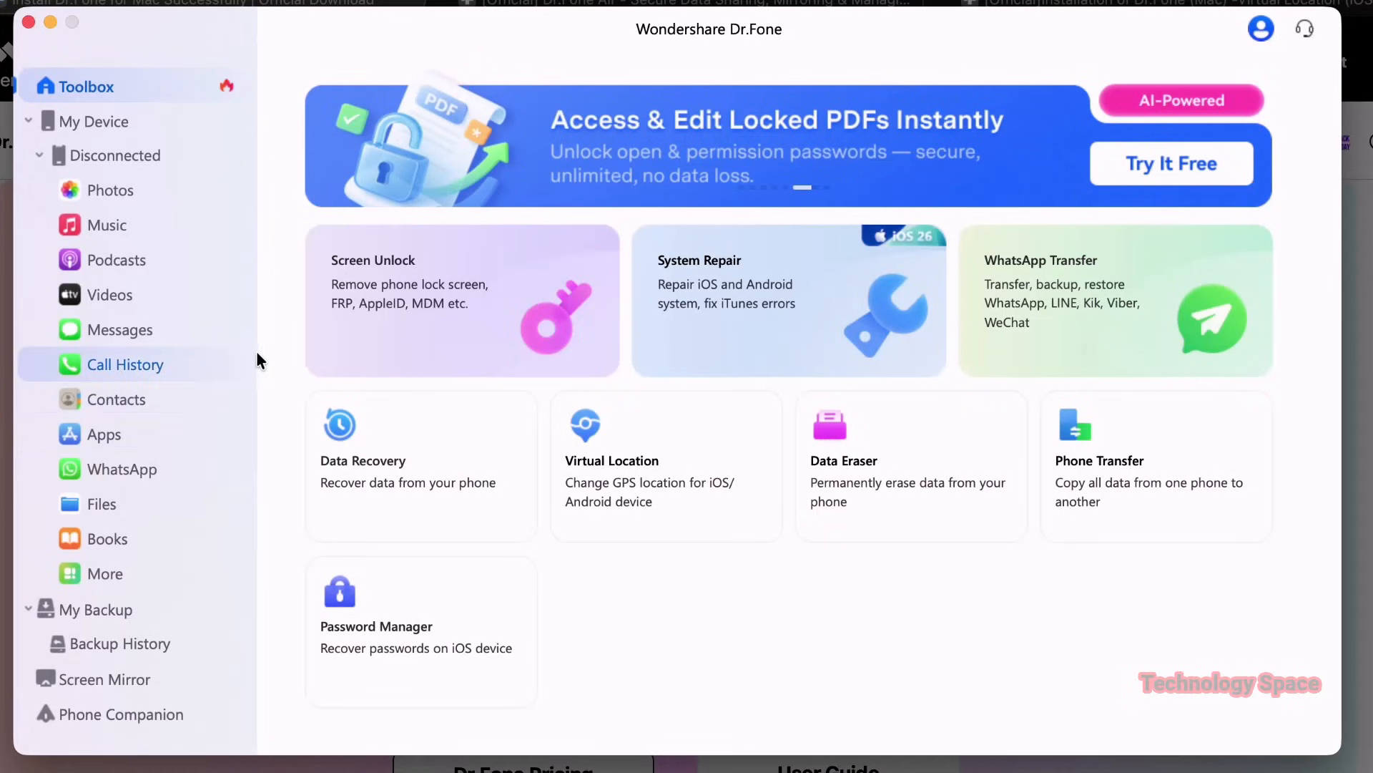
mouse_move(88, 120)
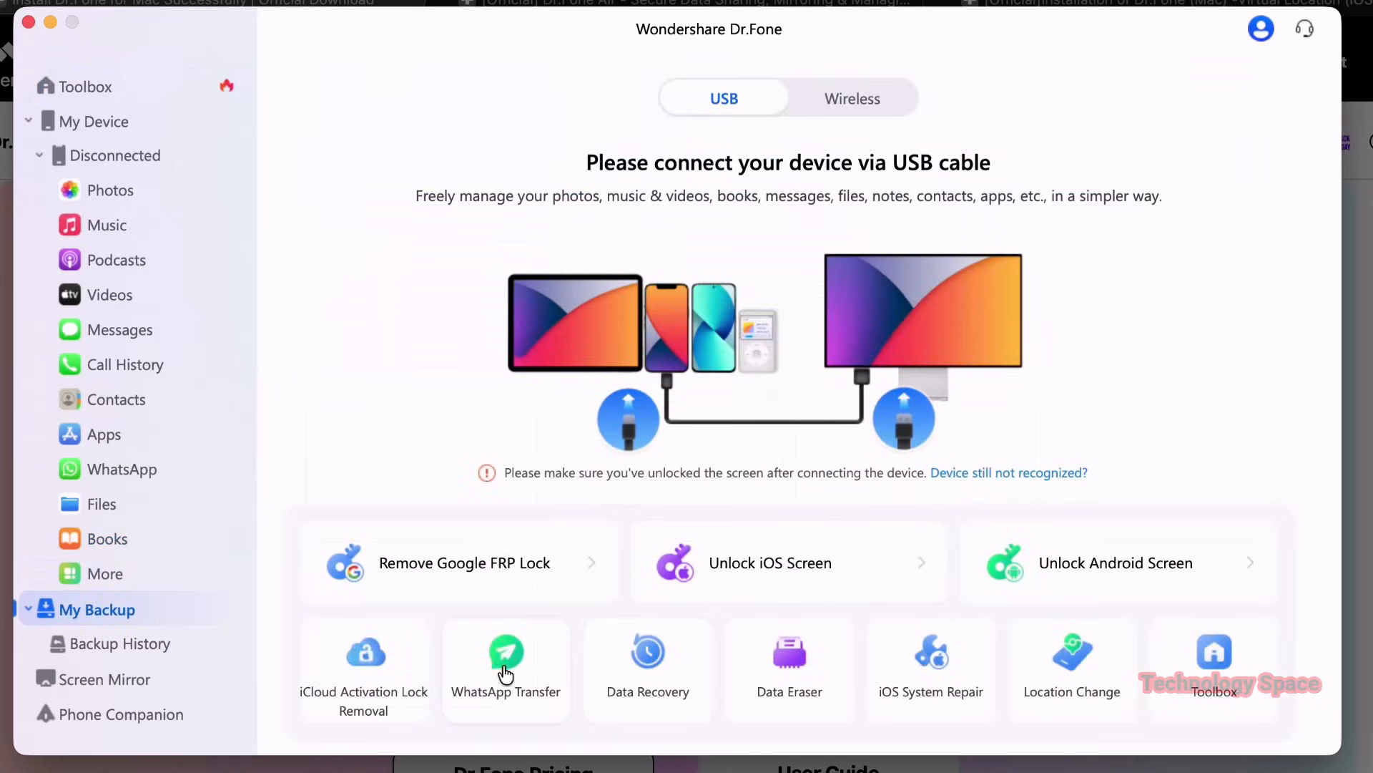
mouse_move(405, 678)
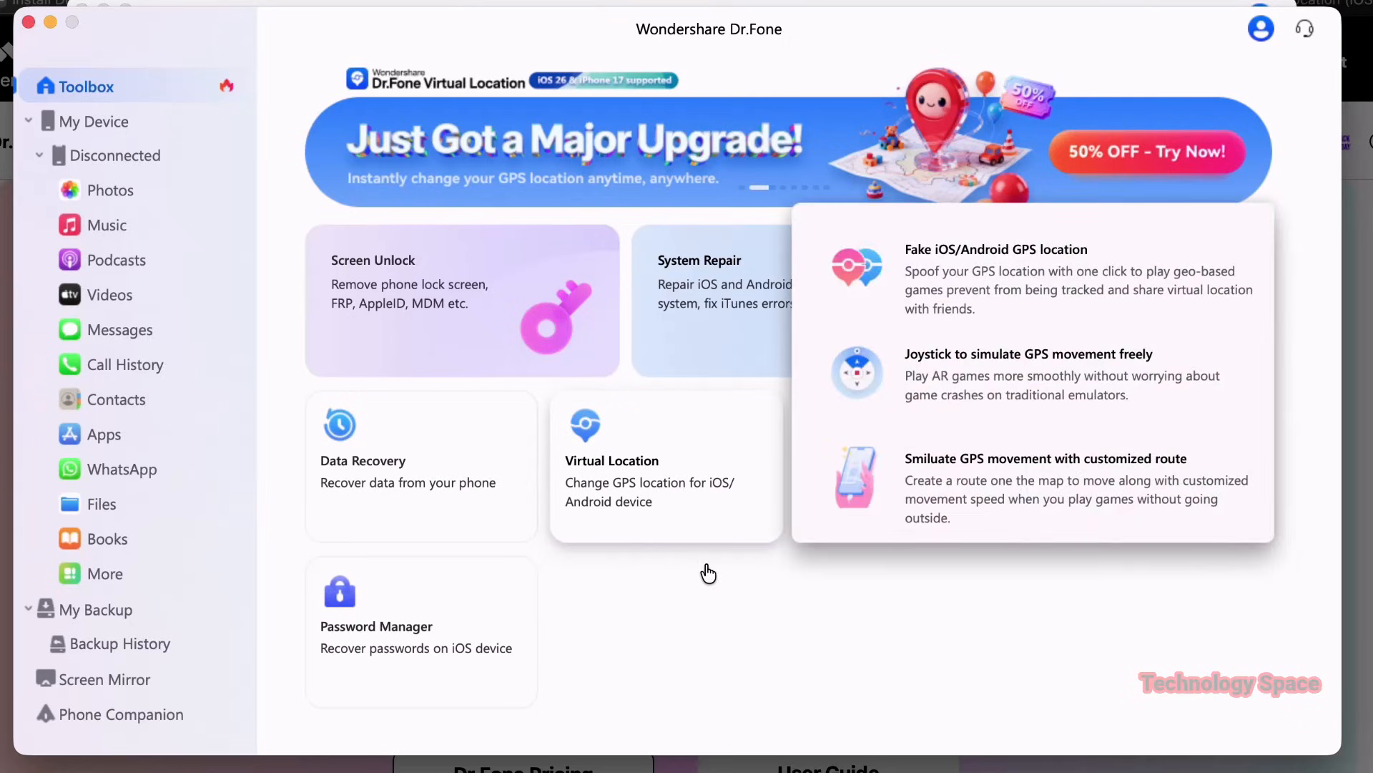
mouse_move(721, 572)
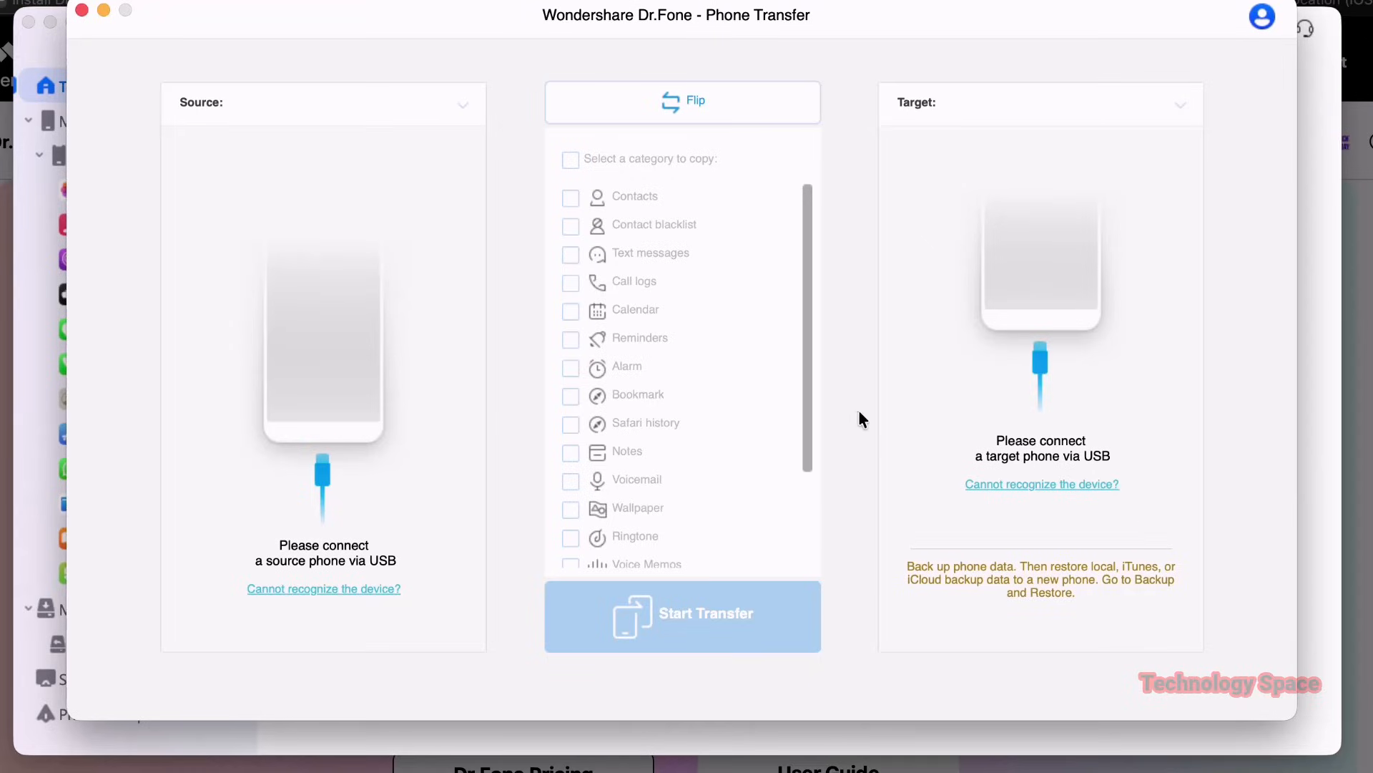
scroll("down", 3)
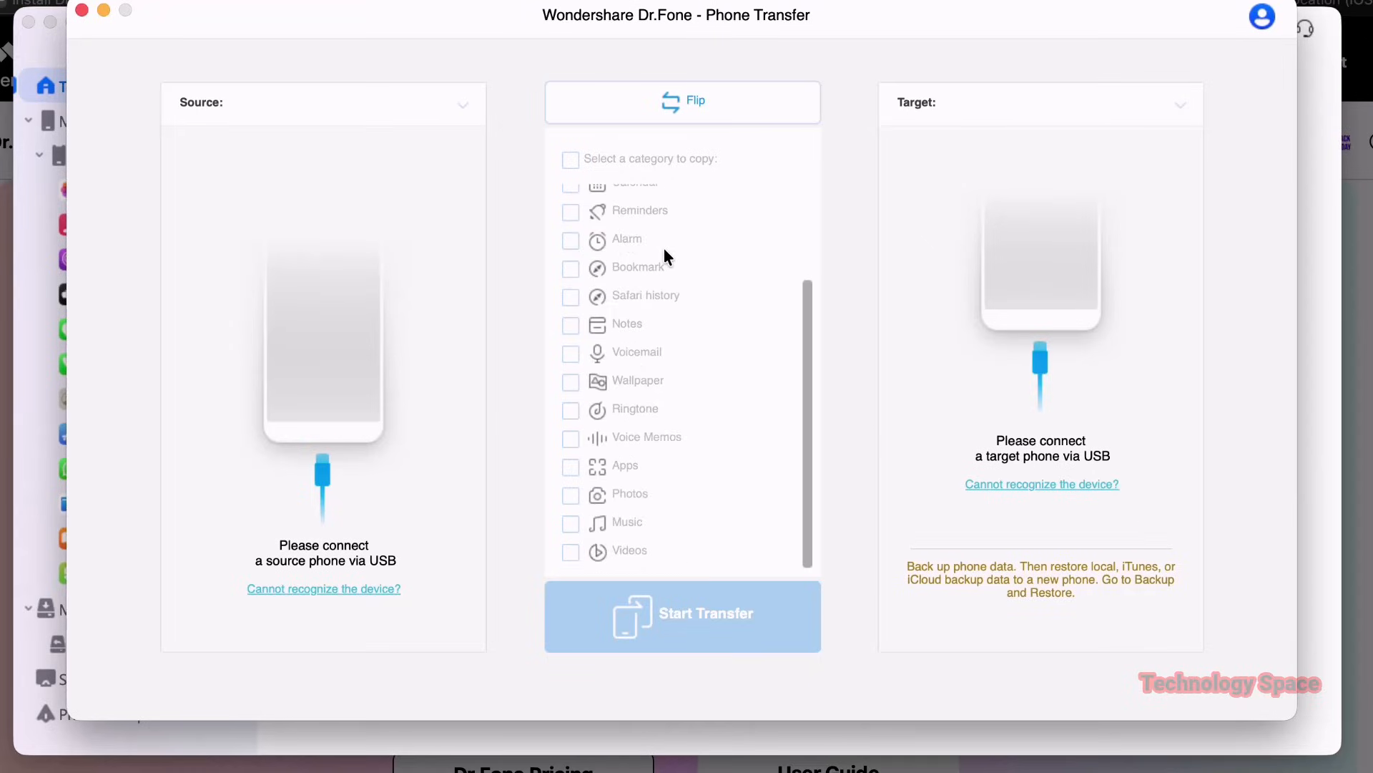